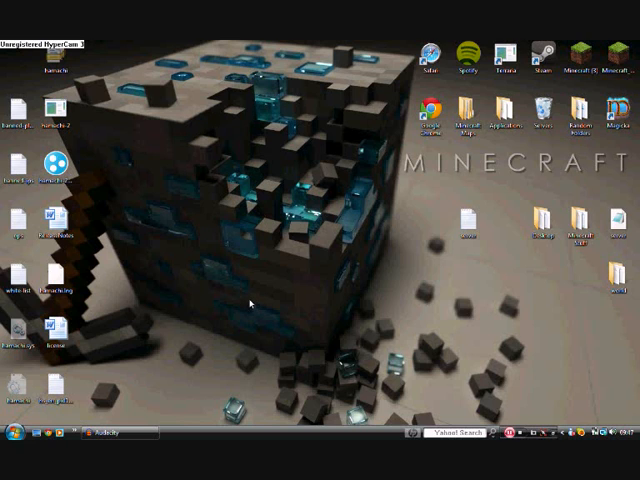
{"action": "mouse_move", "coordinate": [336, 288]}
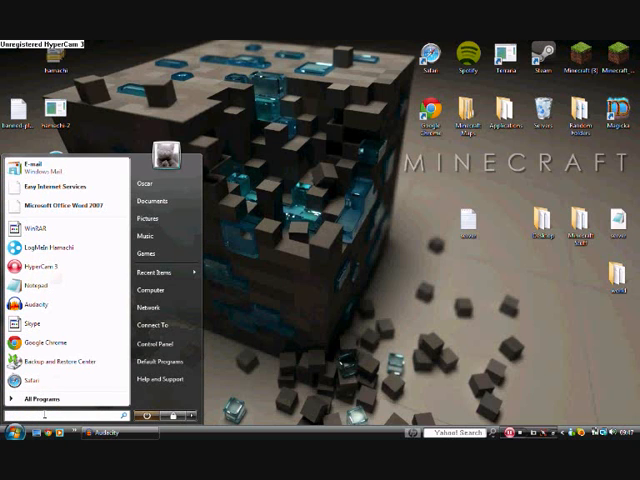
- Bring up the Run prompt with %appdata% entered as the location to open
{"action": "left_click", "coordinate": [60, 410]}
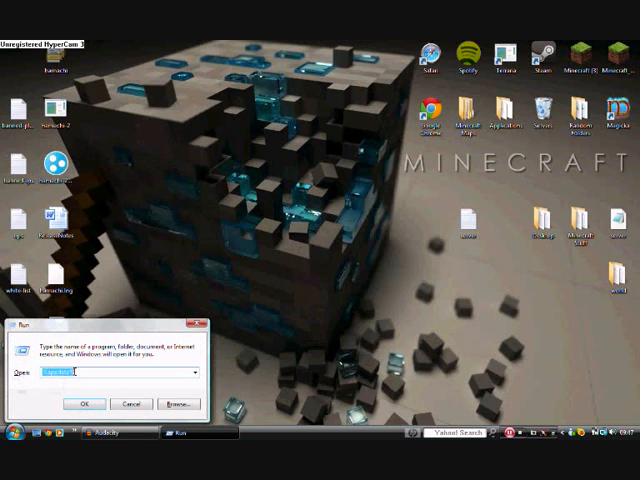
{"action": "type", "text": "%appdata%"}
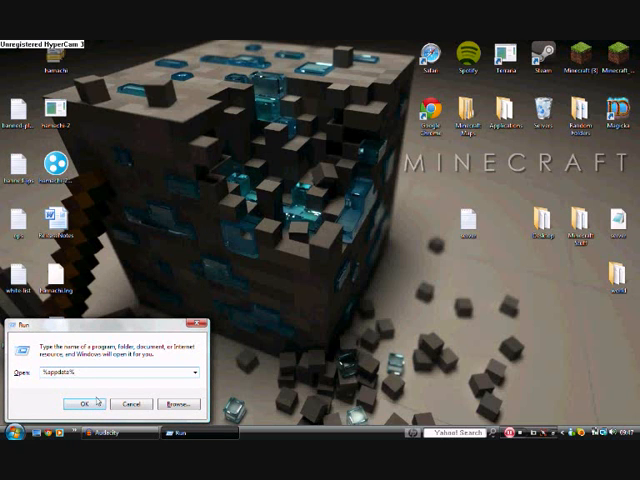
- Navigate into .minecraft's bin folder and open minecraft.jar in WinRAR
{"action": "left_click", "coordinate": [84, 404]}
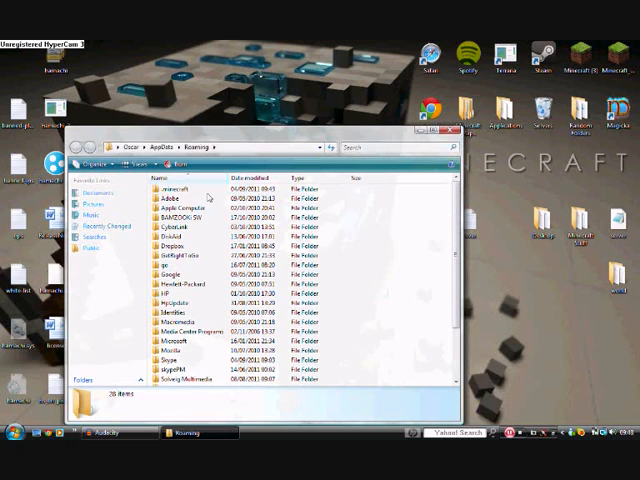
{"action": "double_click", "coordinate": [164, 184]}
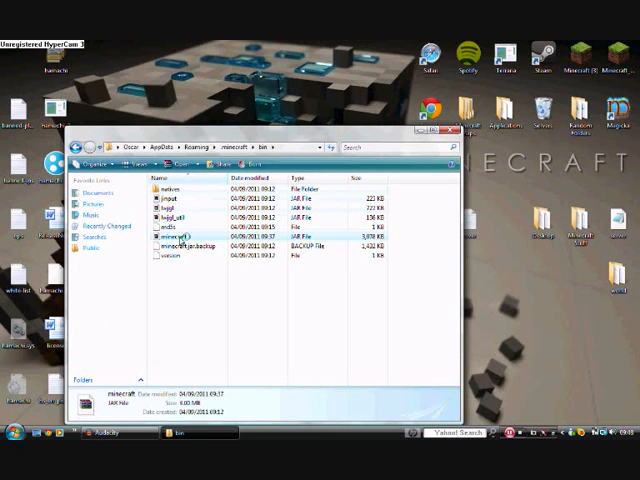
{"action": "double_click", "coordinate": [180, 232]}
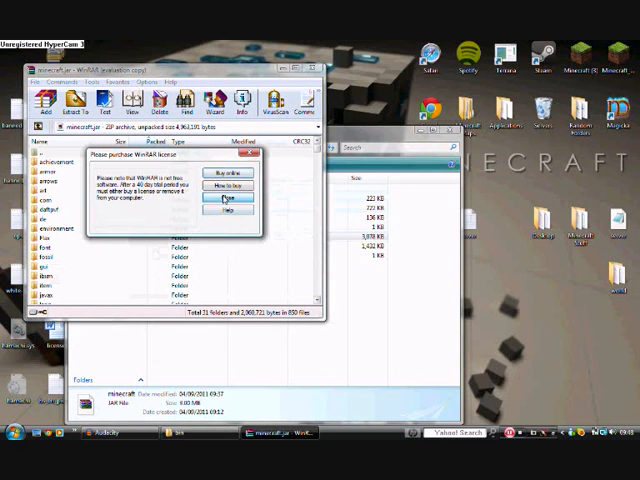
- Dismiss the WinRAR license reminder and switch to the Downloads folder holding the mod
{"action": "left_click", "coordinate": [228, 206]}
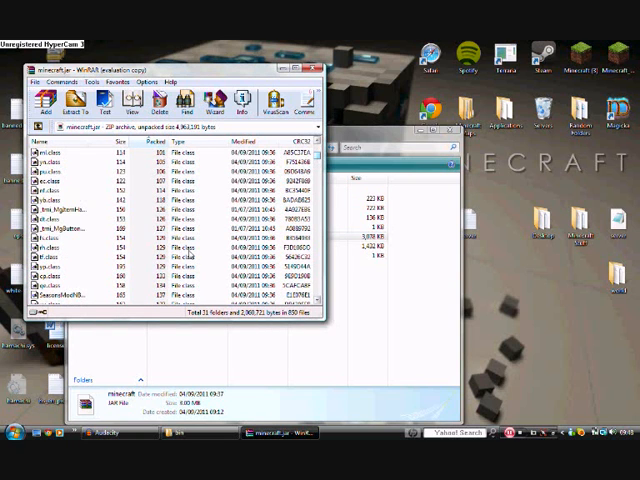
{"action": "left_click", "coordinate": [8, 430]}
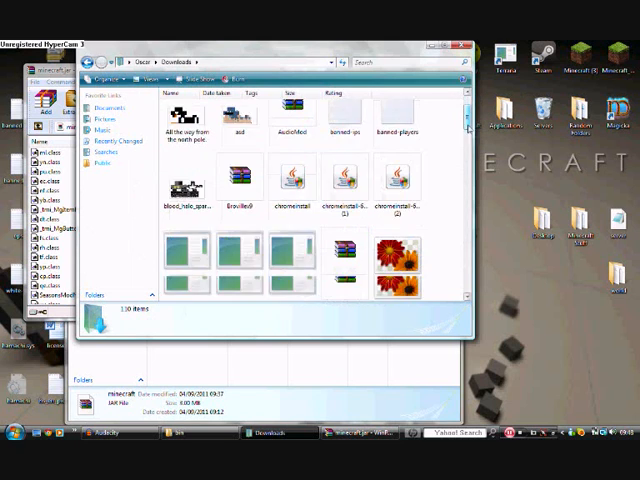
- Select all files in the TooManyItems archive for adding into minecraft.jar
{"action": "scroll", "scroll_direction": "down", "scroll_amount": 3}
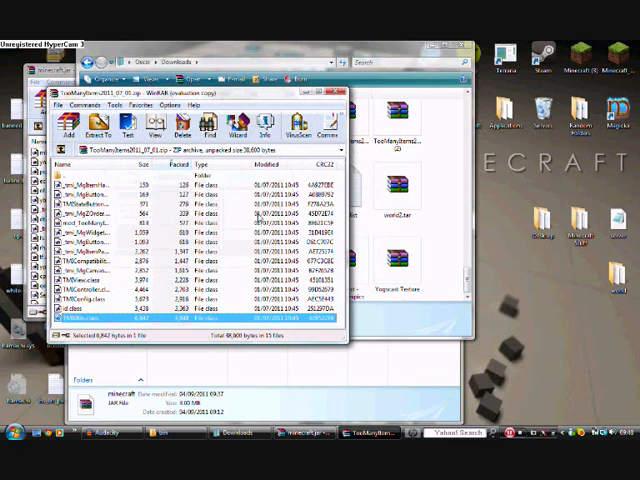
{"action": "key", "text": "ctrl+a"}
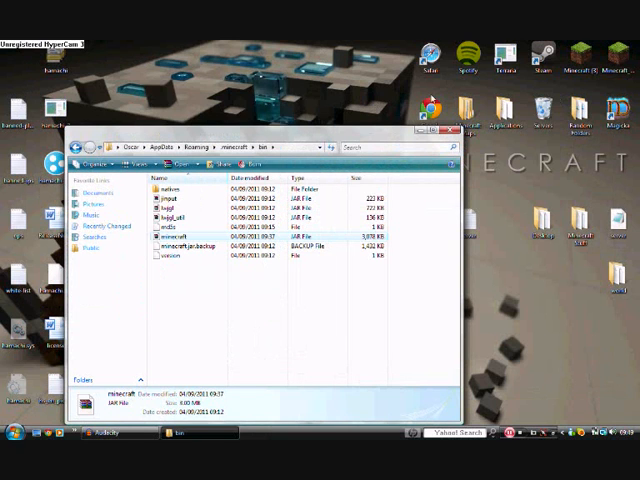
- Launch Minecraft Beta 1.7.3 and reach its title menu
{"action": "left_click", "coordinate": [448, 136]}
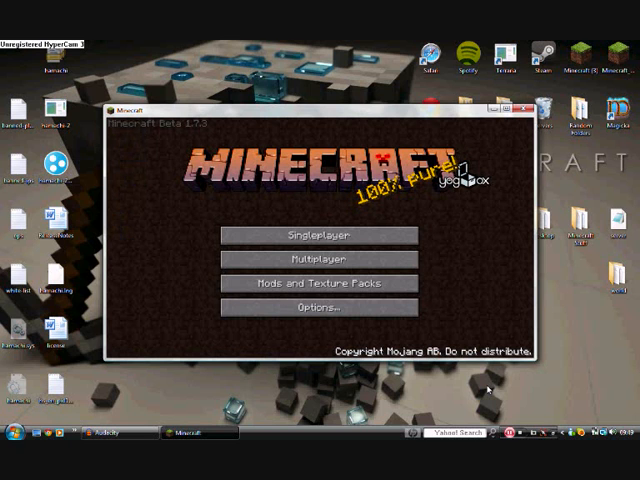
{"action": "mouse_move", "coordinate": [446, 240]}
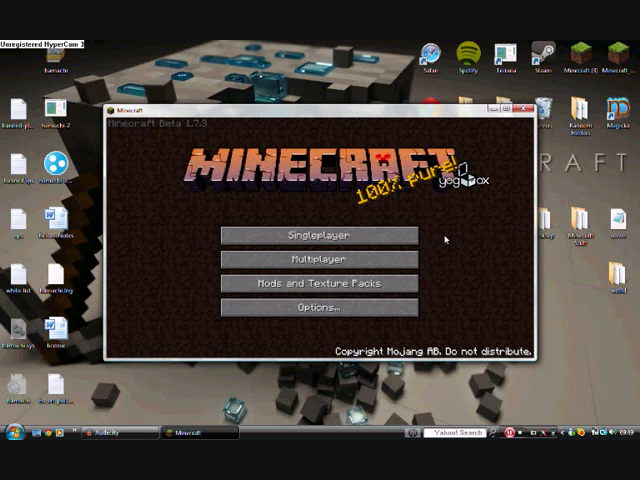
{"action": "left_click", "coordinate": [316, 234]}
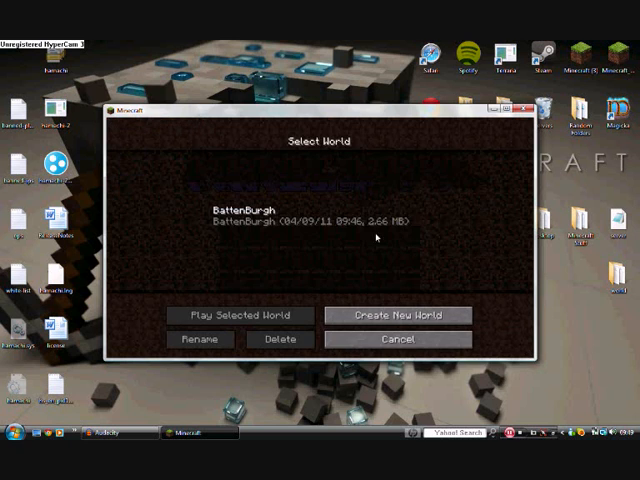
{"action": "left_click", "coordinate": [318, 210]}
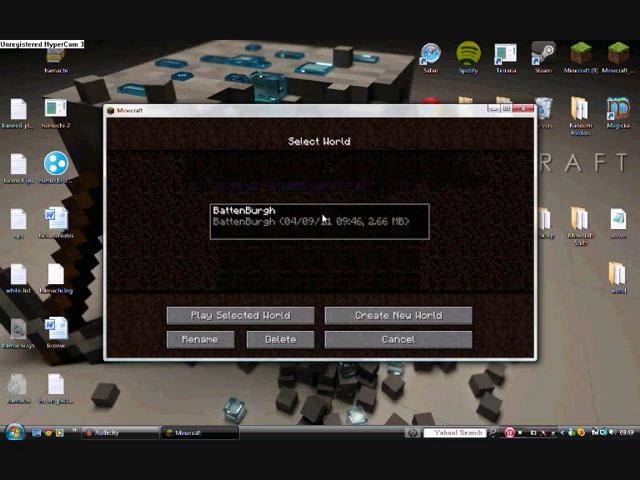
{"action": "left_click", "coordinate": [244, 316]}
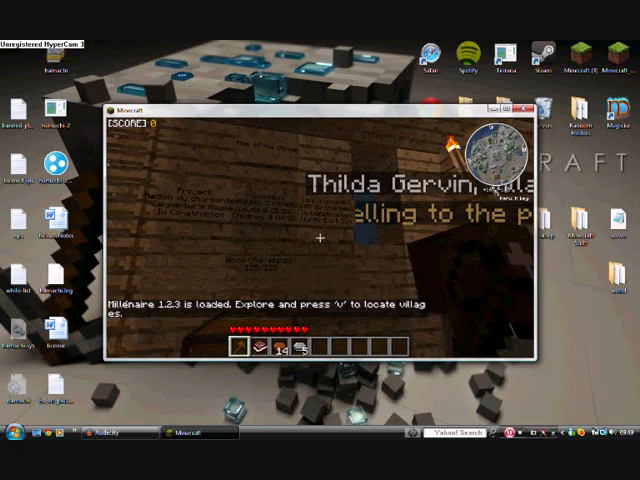
{"action": "key", "text": "Escape"}
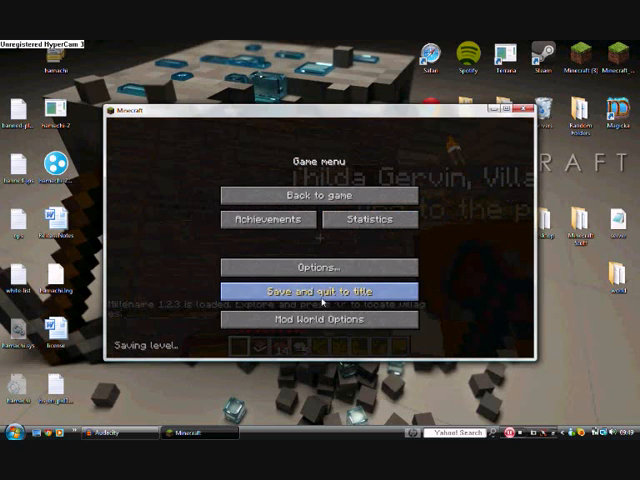
{"action": "left_click", "coordinate": [320, 292]}
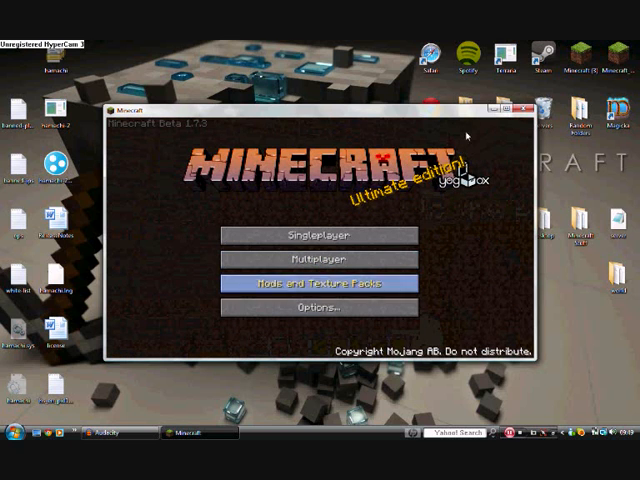
- Close Minecraft and reopen the roaming application data folder via %appdata%
{"action": "left_click", "coordinate": [528, 108]}
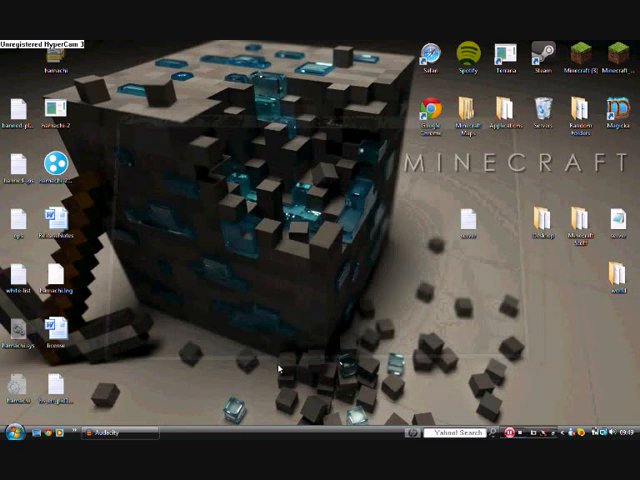
{"action": "left_click", "coordinate": [10, 434]}
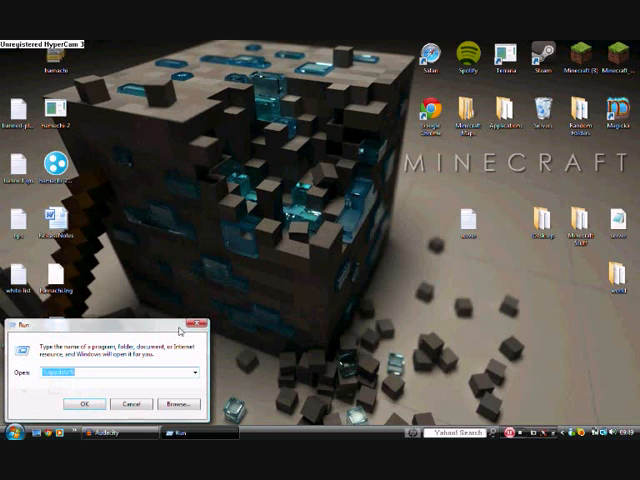
{"action": "type", "text": "%appdata%"}
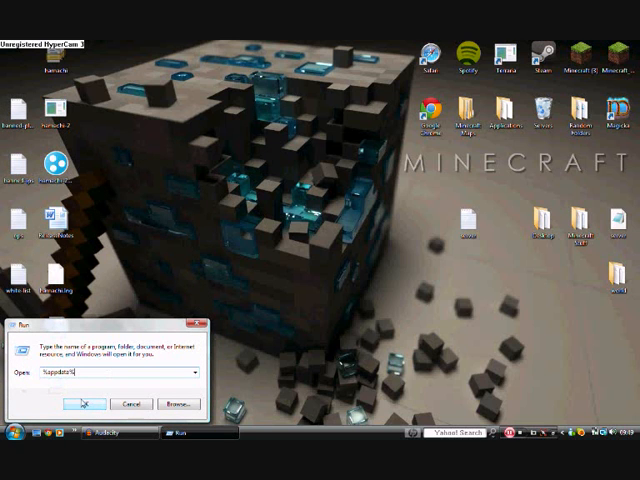
{"action": "left_click", "coordinate": [84, 404]}
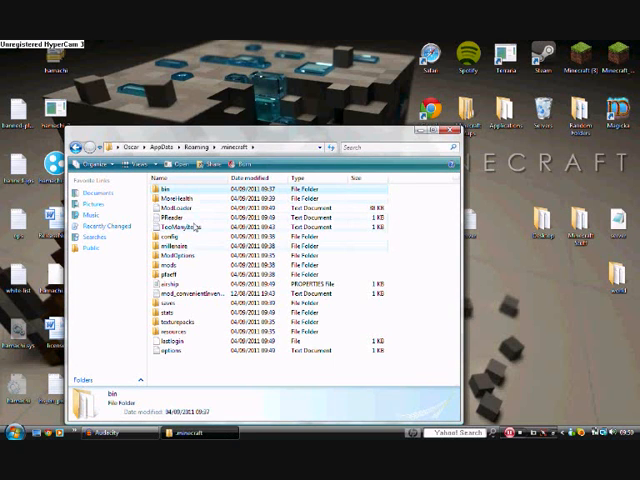
{"action": "mouse_move", "coordinate": [222, 240]}
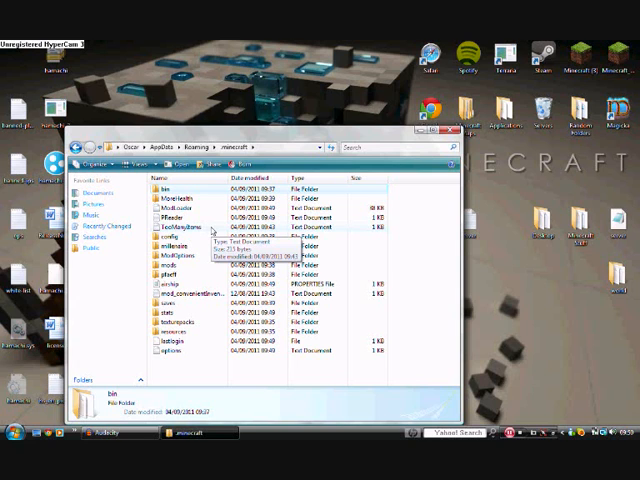
- Edit TooManyItems.txt in Notepad to enable multiplayer, then close it
{"action": "double_click", "coordinate": [180, 218]}
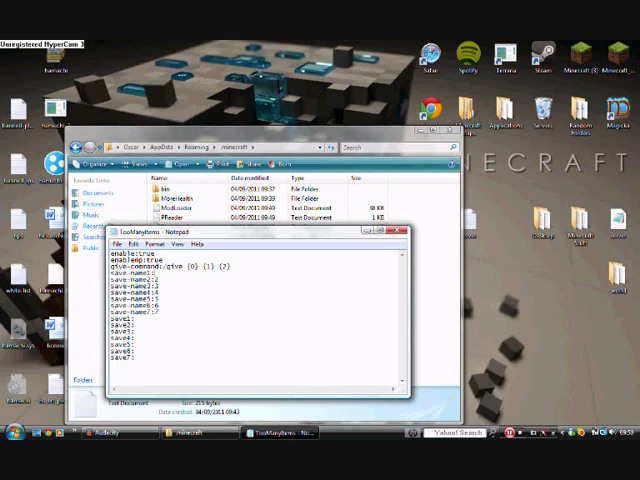
{"action": "type", "text": "normal"}
{"action": "type", "text": "Bui"}
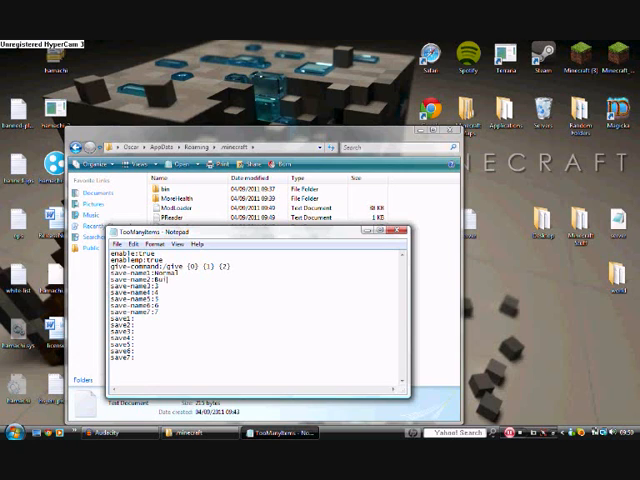
{"action": "type", "text": "lder"}
{"action": "left_click", "coordinate": [154, 286]}
{"action": "type", "text": "Demolition"}
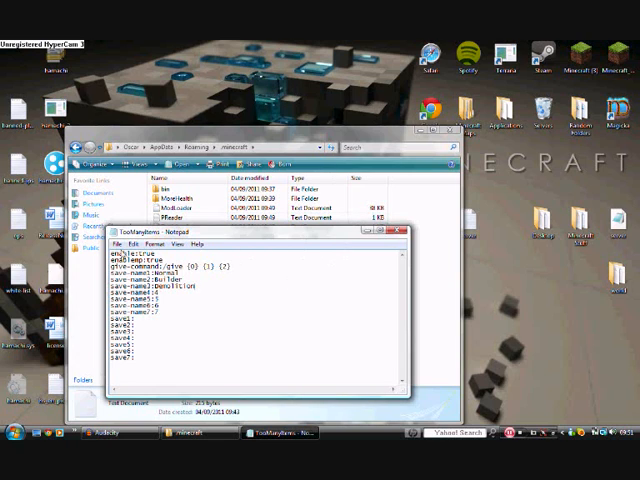
{"action": "left_click", "coordinate": [124, 244]}
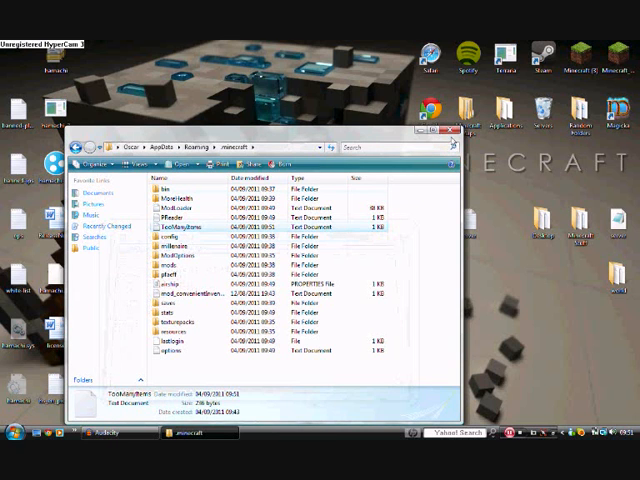
- Relaunch Minecraft from the desktop shortcut to its title menu
{"action": "left_click", "coordinate": [464, 130]}
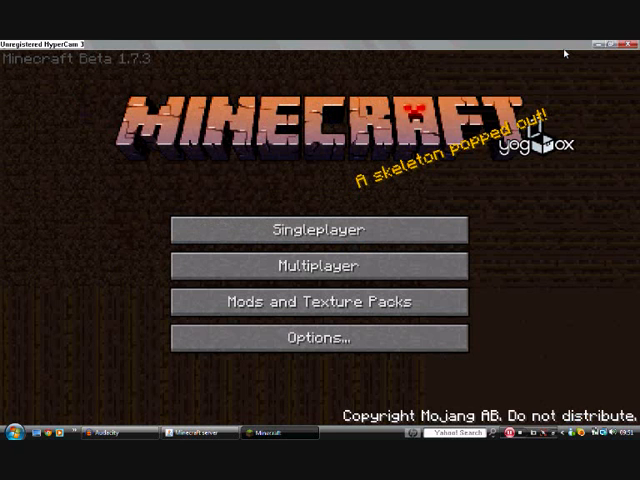
- Enter the server IP address on the Multiplayer screen and connect to it
{"action": "left_click", "coordinate": [318, 266]}
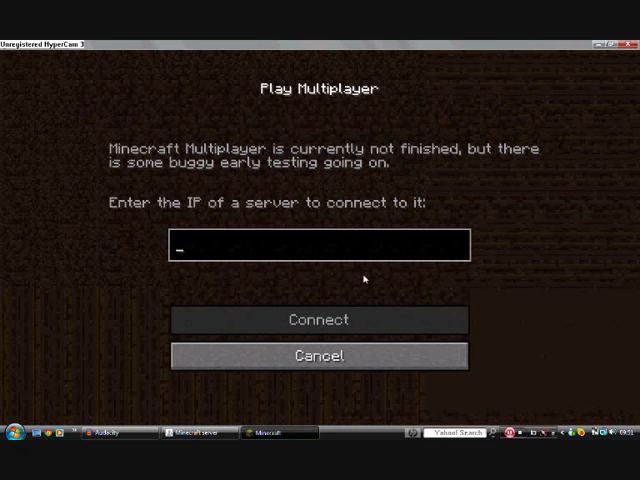
{"action": "type", "text": "5"}
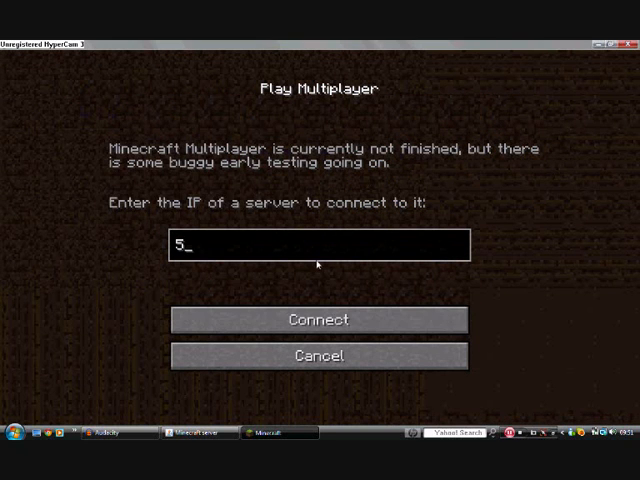
{"action": "type", "text": ".1"}
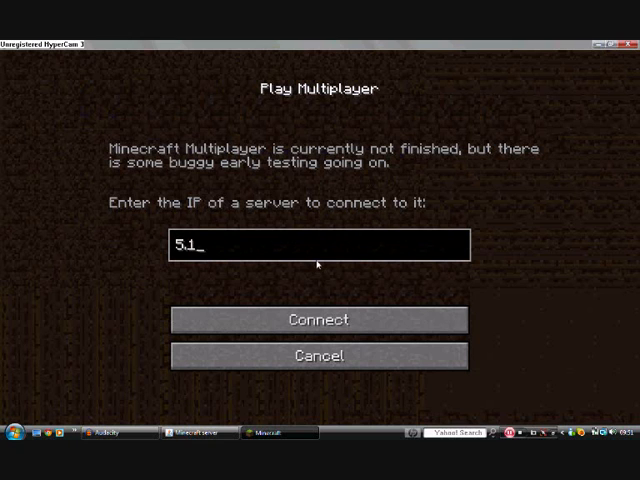
{"action": "type", "text": "15"}
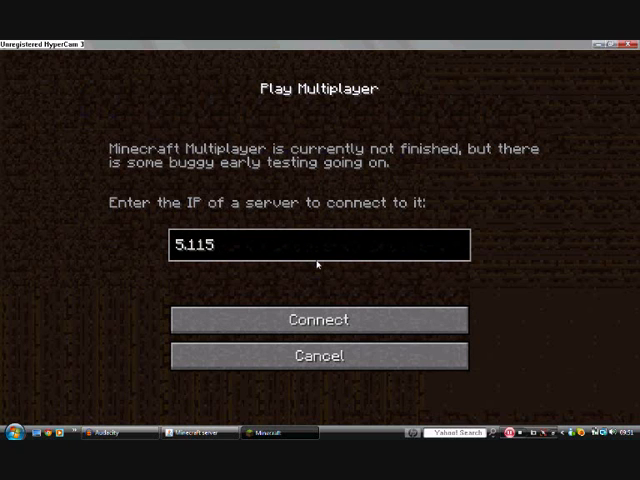
{"action": "type", "text": ".184."}
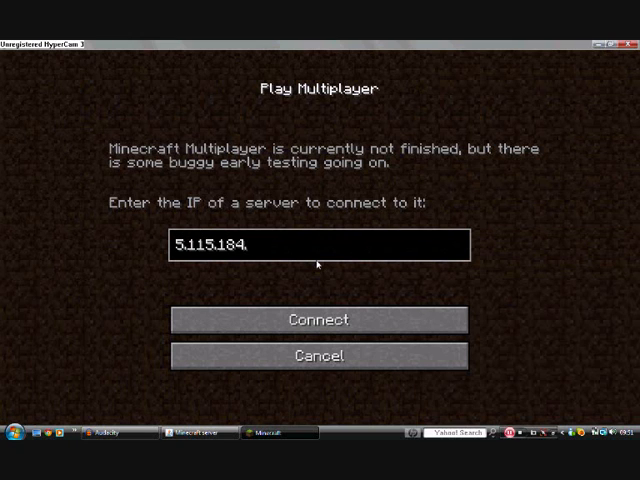
{"action": "left_click", "coordinate": [318, 320]}
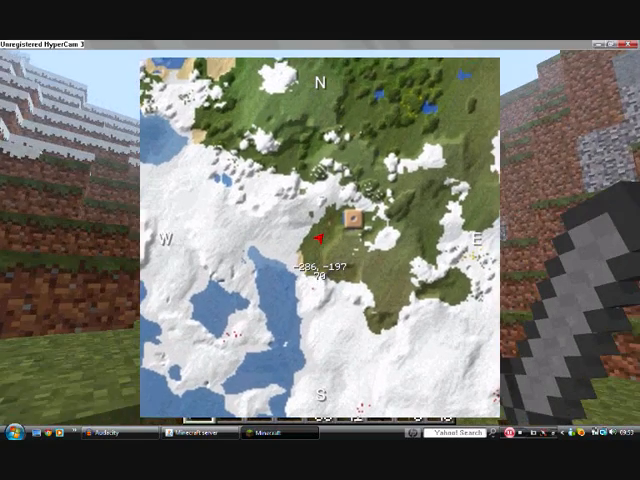
- Close the full world map with the M key to return to first-person view
{"action": "key", "text": "m"}
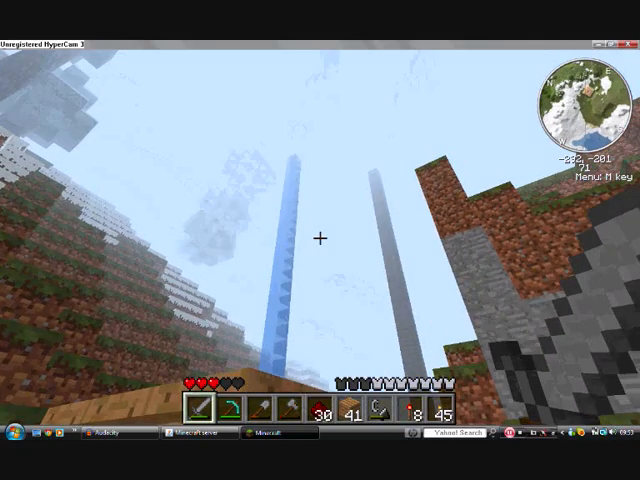
{"action": "mouse_move", "coordinate": [320, 240]}
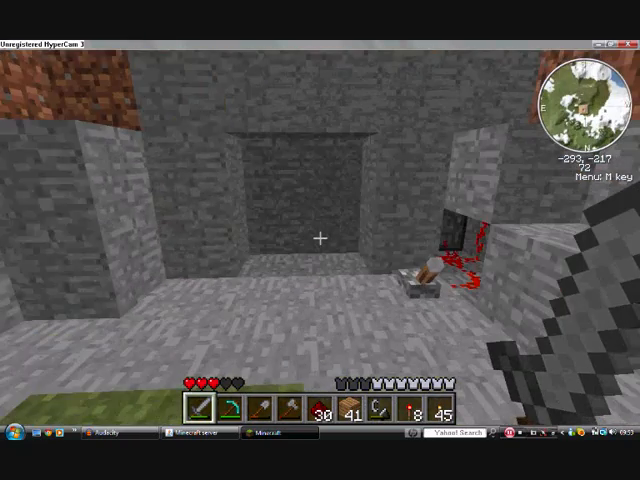
{"action": "mouse_move", "coordinate": [320, 240]}
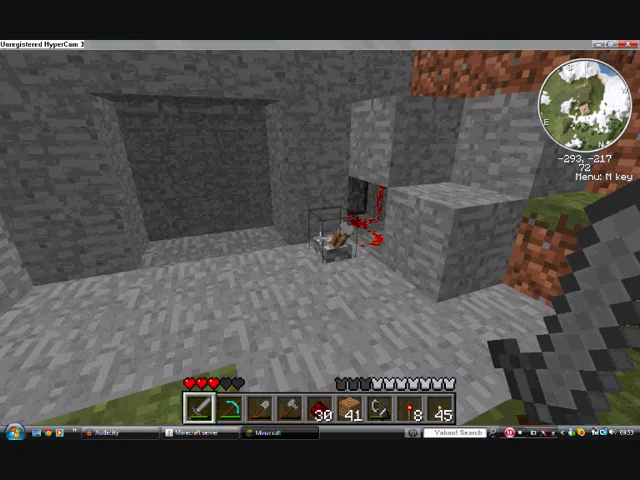